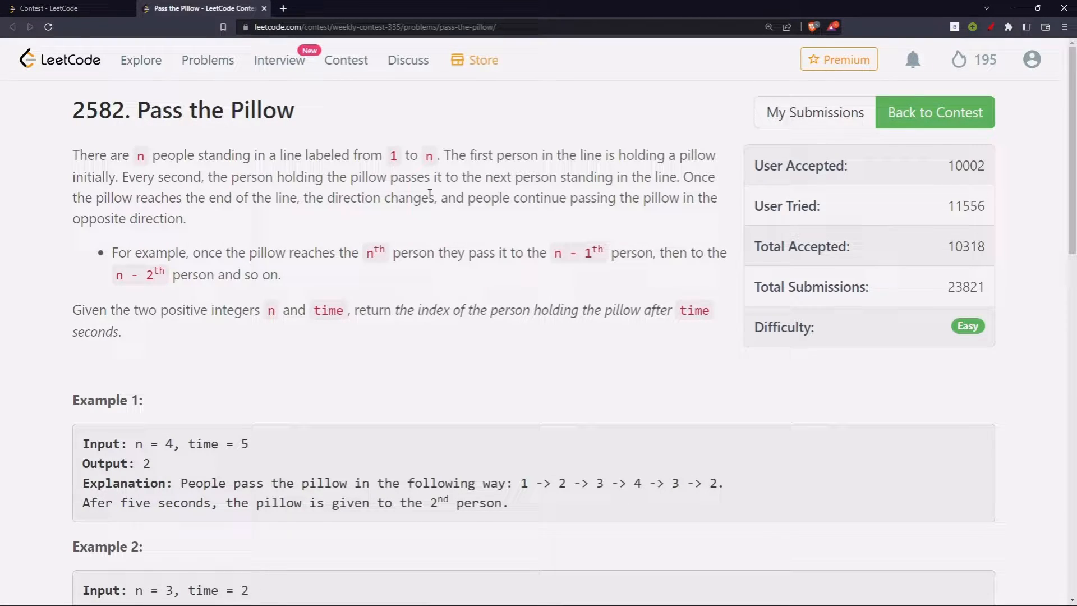
pyautogui.moveTo(61, 211)
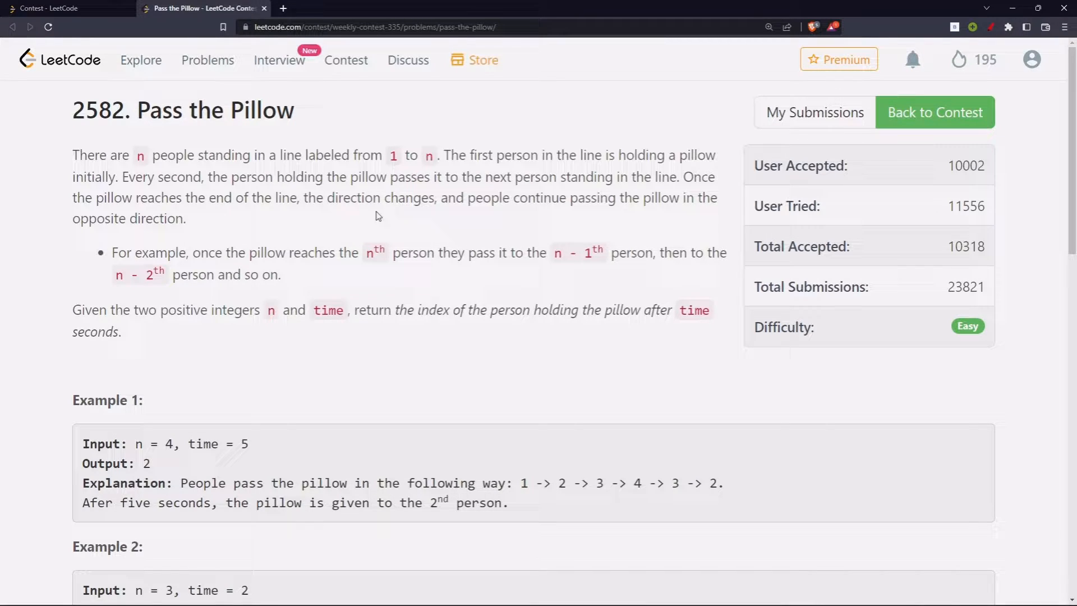
pyautogui.moveTo(728, 206)
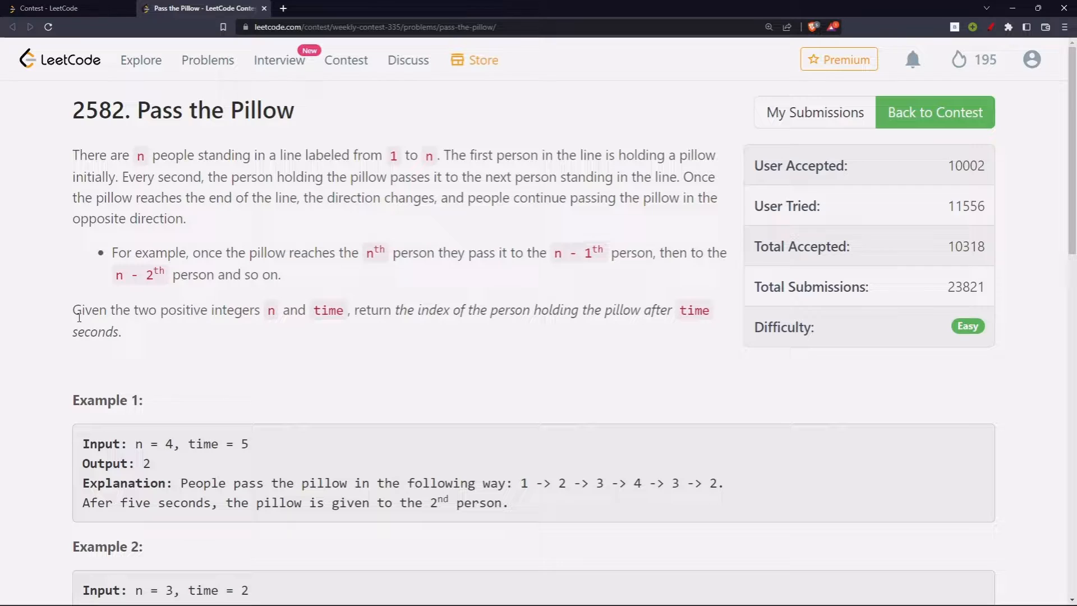
pyautogui.moveTo(296, 317)
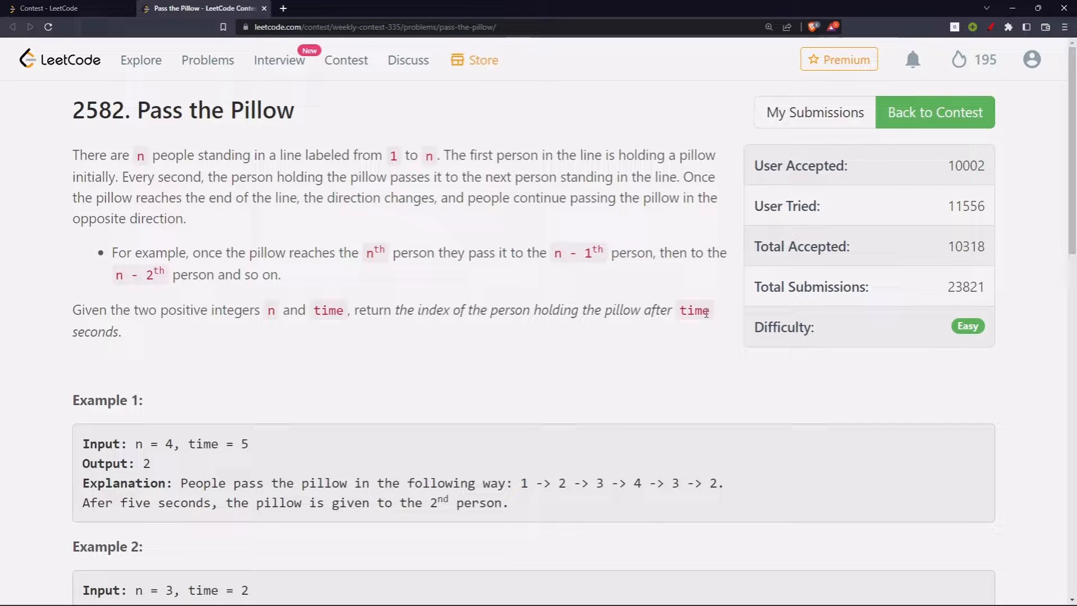
# Study LeetCode Example 1, marking the value 4 and tracing the pillow's path
pyautogui.scroll(-3)
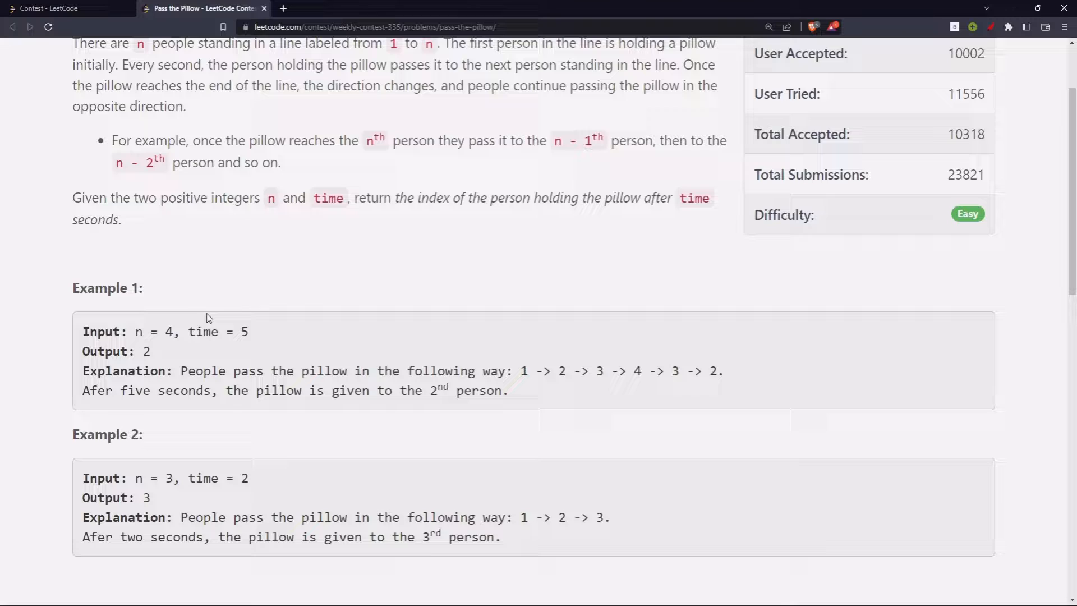
pyautogui.doubleClick(168, 364)
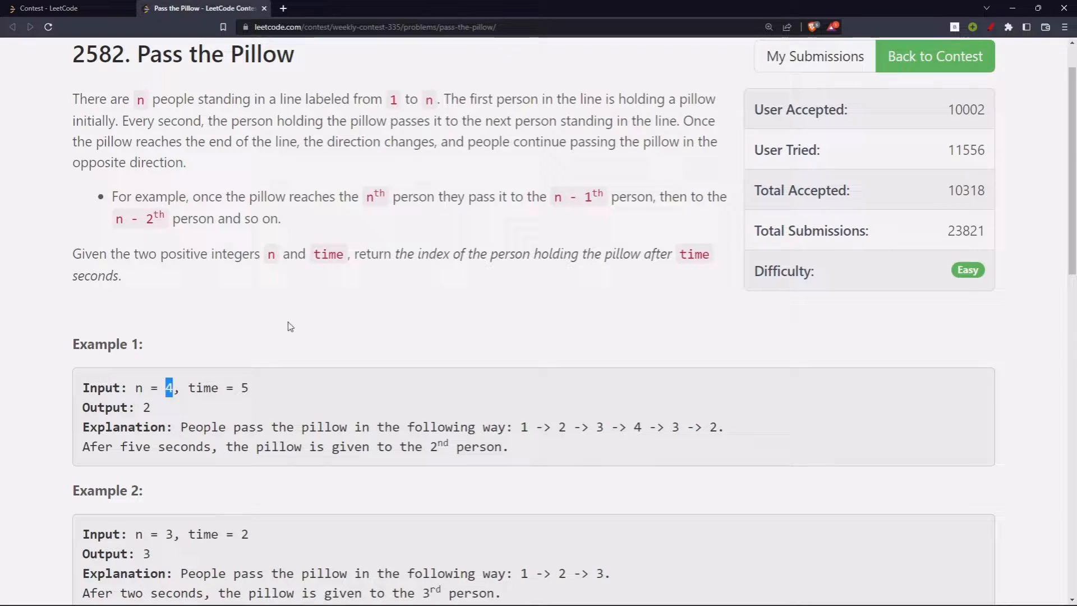
pyautogui.moveTo(480, 401)
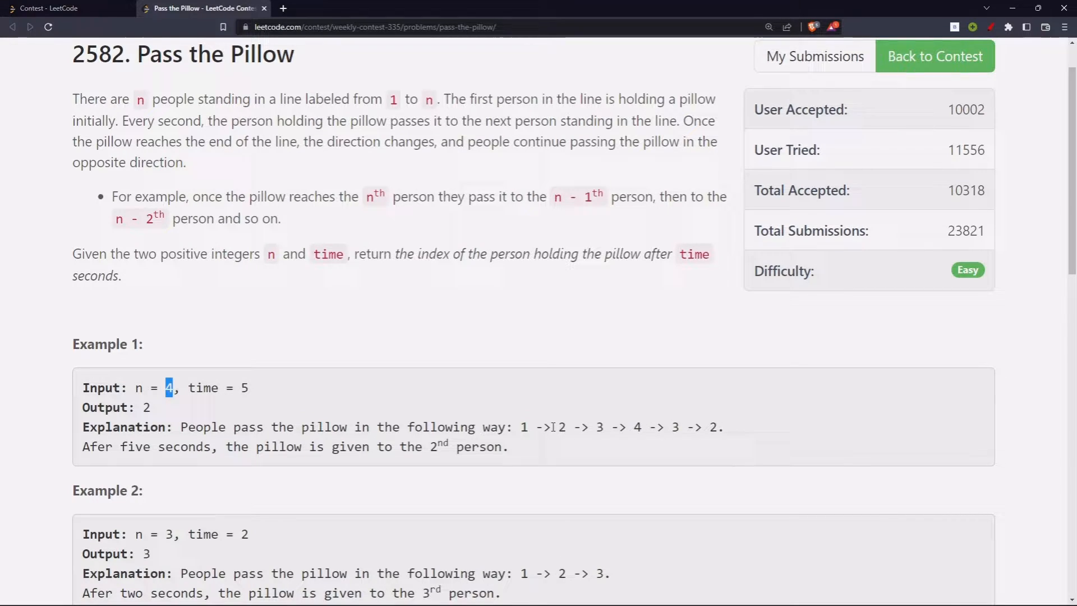
pyautogui.moveTo(554, 427); pyautogui.dragTo(724, 427)
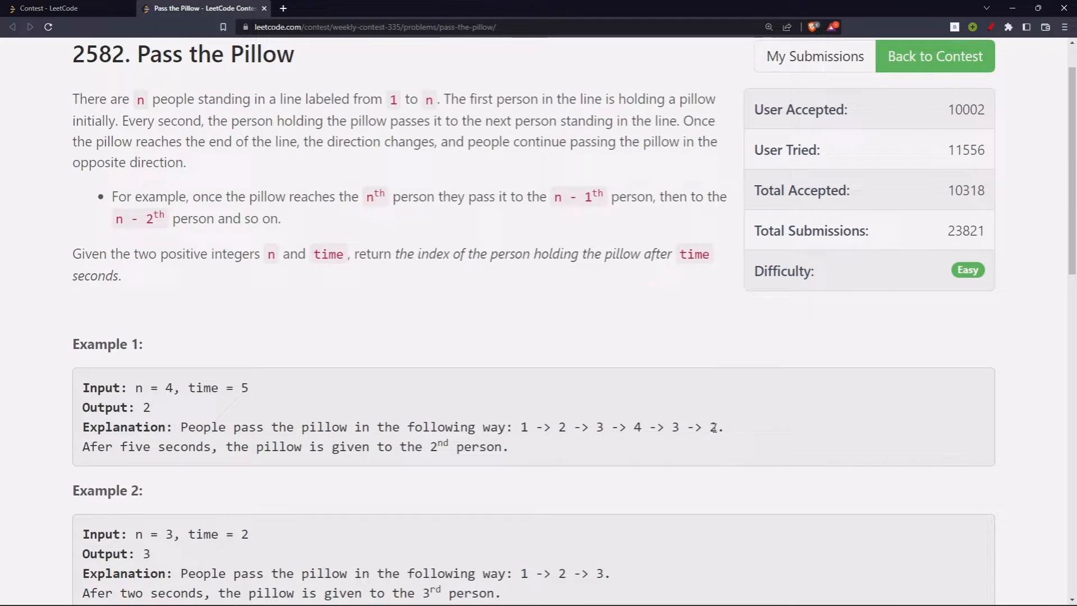
pyautogui.moveTo(385, 383)
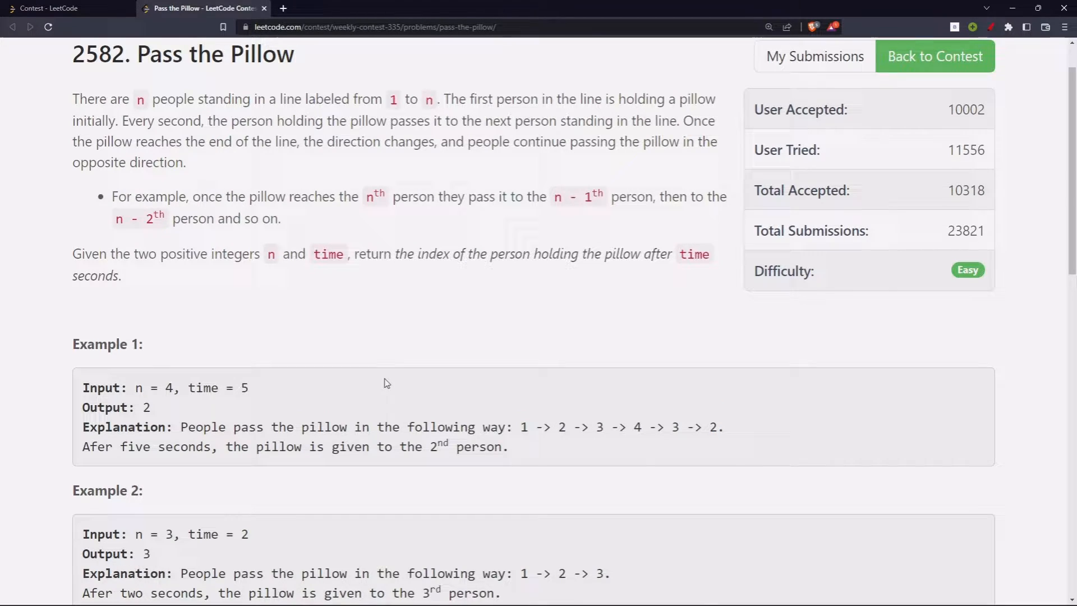
pyautogui.scroll(-3)
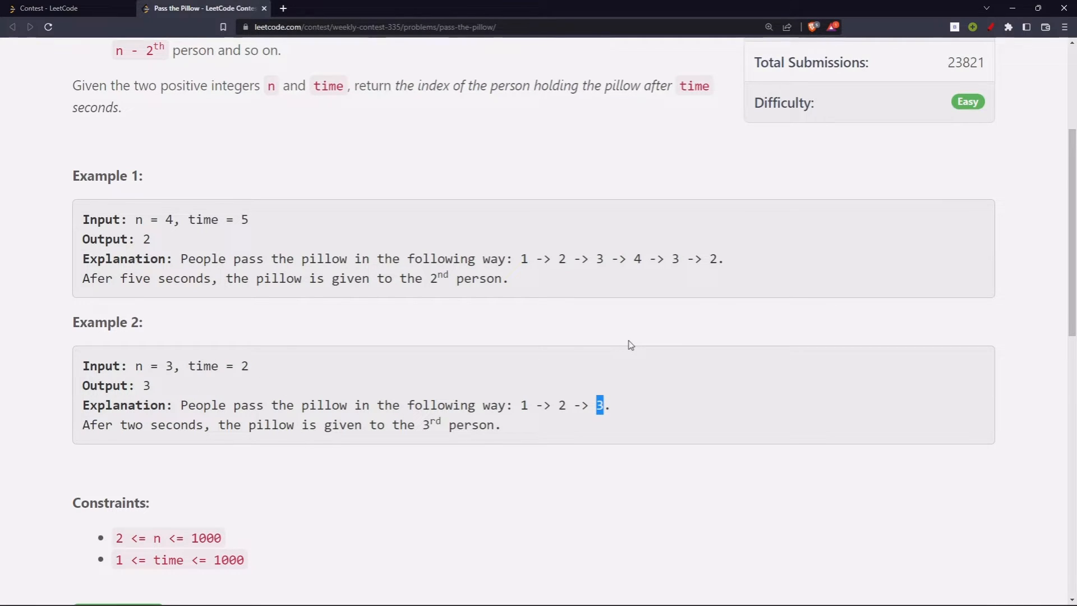
# Handwrite i = 1, t → 0 and the forward chain 1 → 2 → 3 → 4 in Miro
pyautogui.click(334, 9)
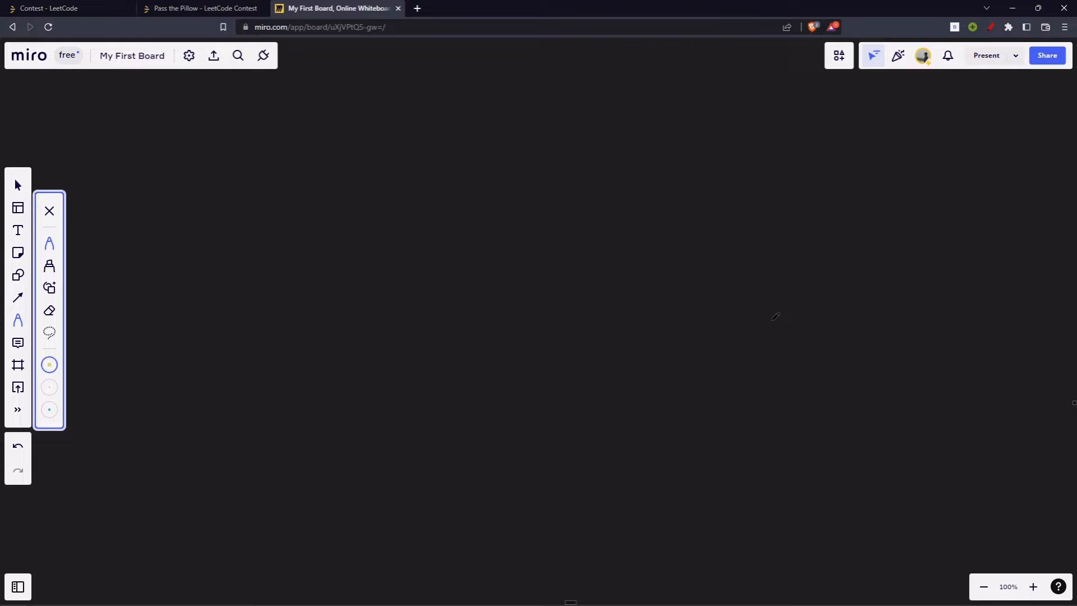
pyautogui.moveTo(698, 269)
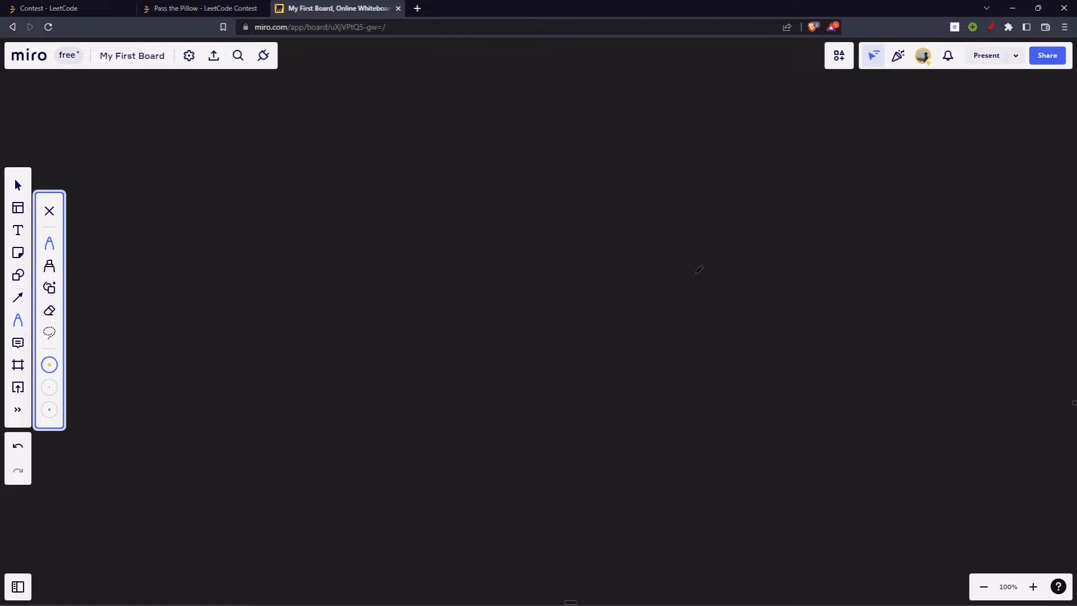
pyautogui.moveTo(259, 247); pyautogui.dragTo(270, 272)
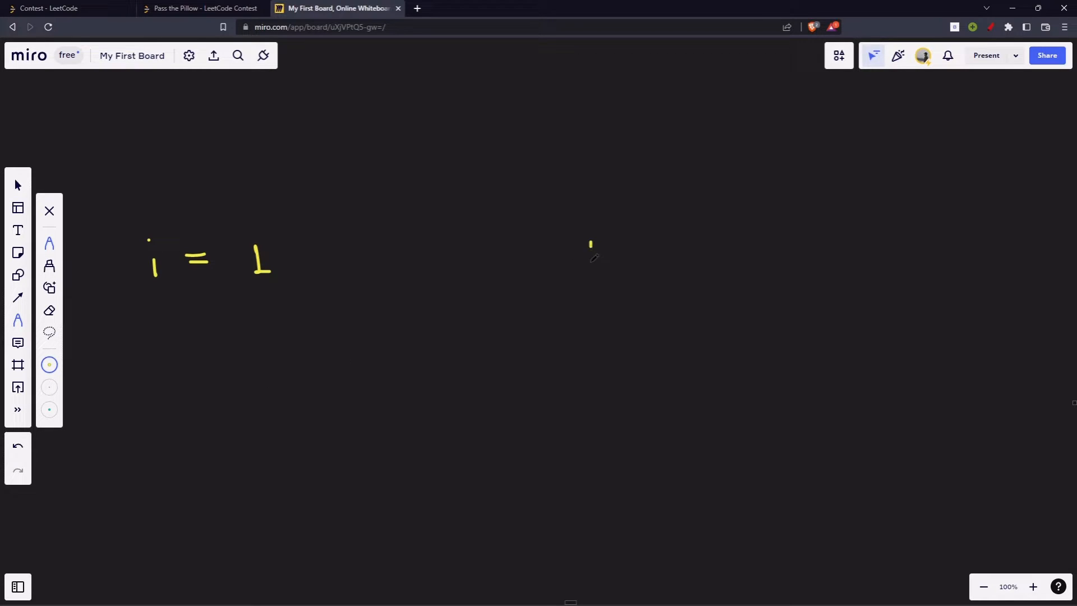
pyautogui.moveTo(577, 257); pyautogui.dragTo(687, 244)
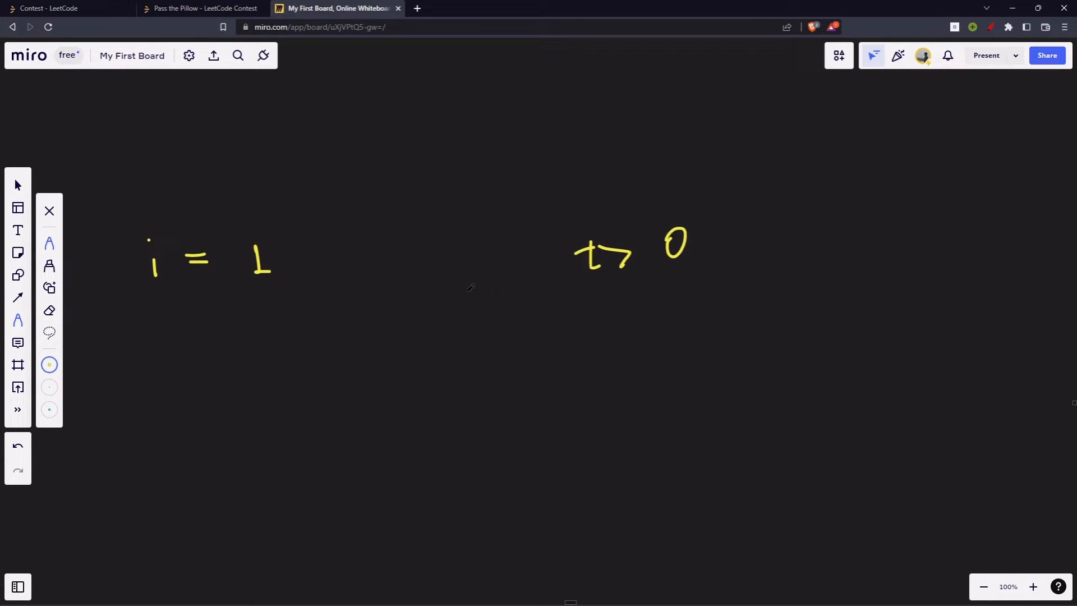
pyautogui.moveTo(259, 377); pyautogui.dragTo(257, 395)
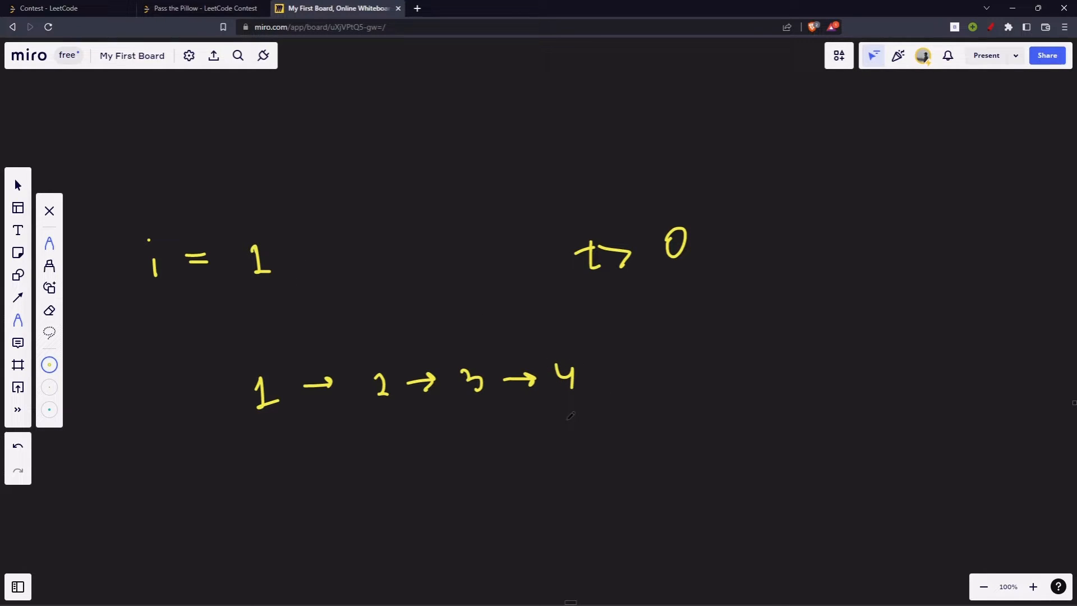
# Draw the backward chain 4 → 3 → 2 → 1, then begin a third row 1 → 2 below
pyautogui.moveTo(257, 477); pyautogui.dragTo(275, 457)
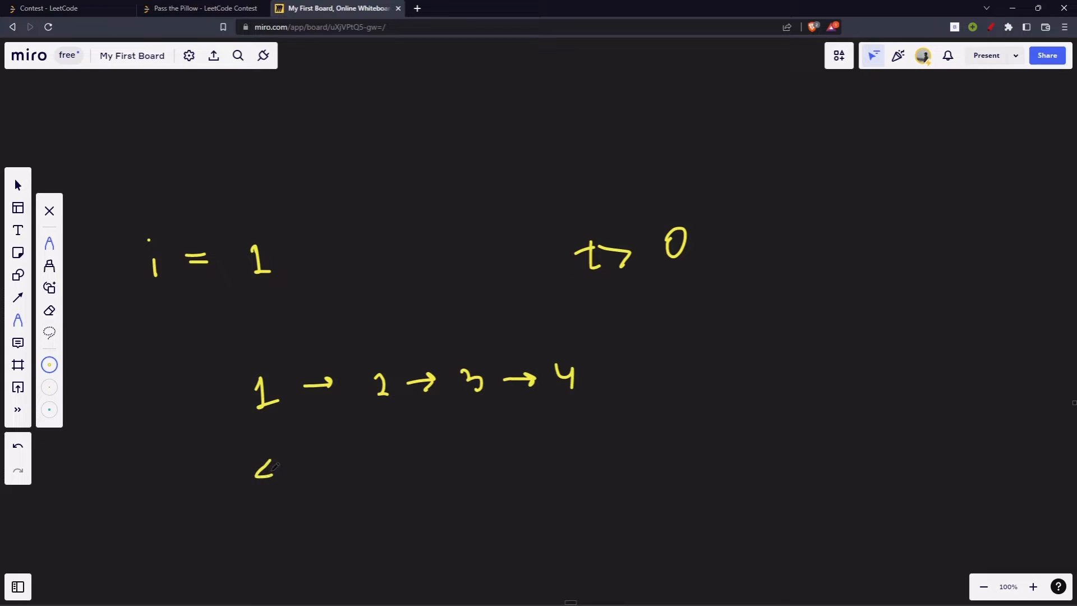
pyautogui.moveTo(282, 471); pyautogui.dragTo(409, 467)
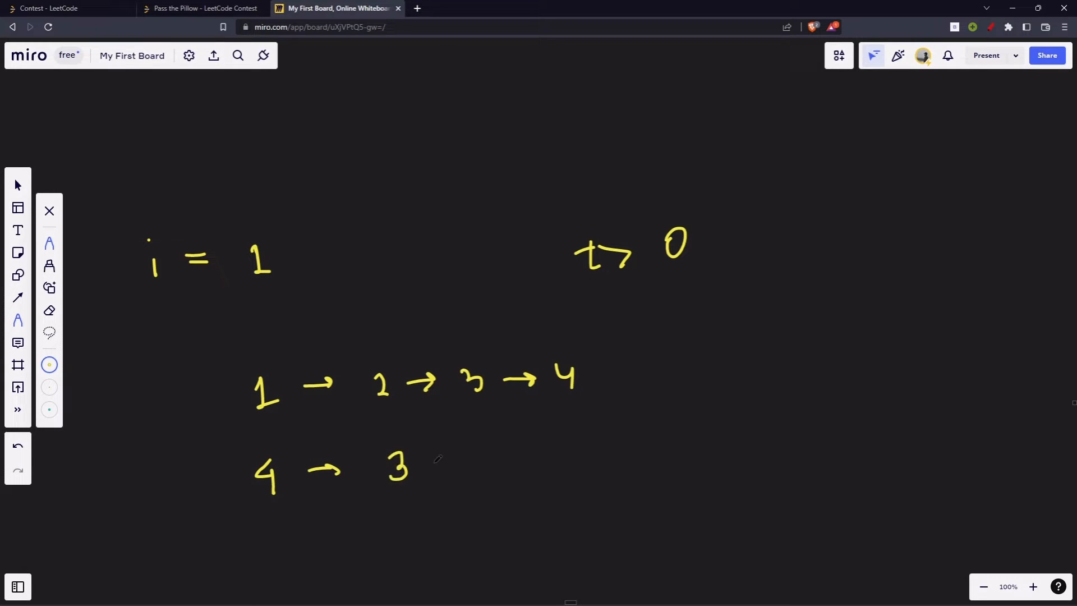
pyautogui.moveTo(432, 464); pyautogui.dragTo(543, 460)
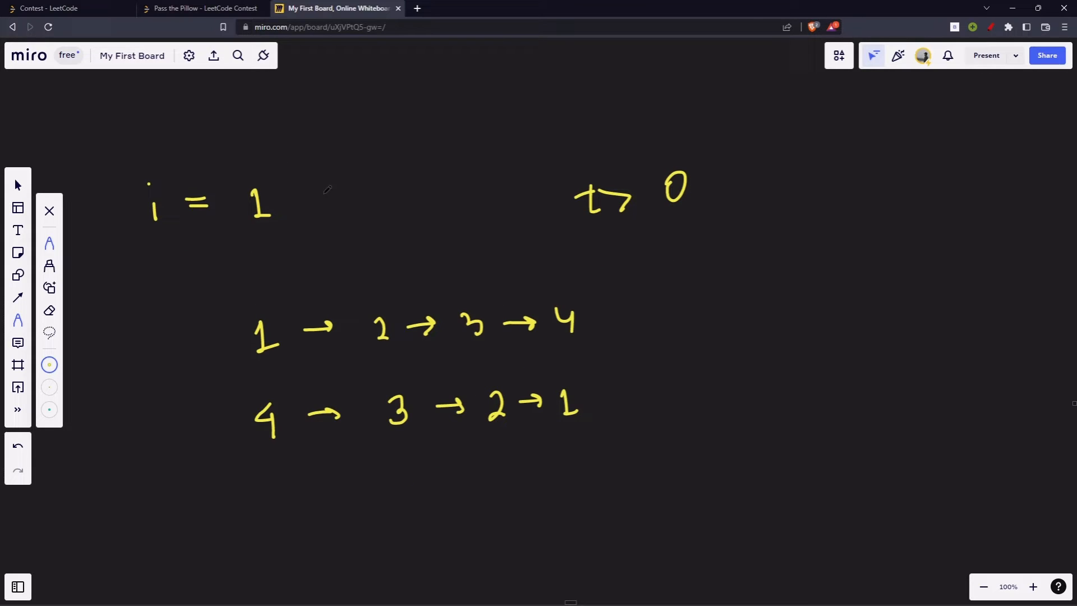
pyautogui.moveTo(272, 488)
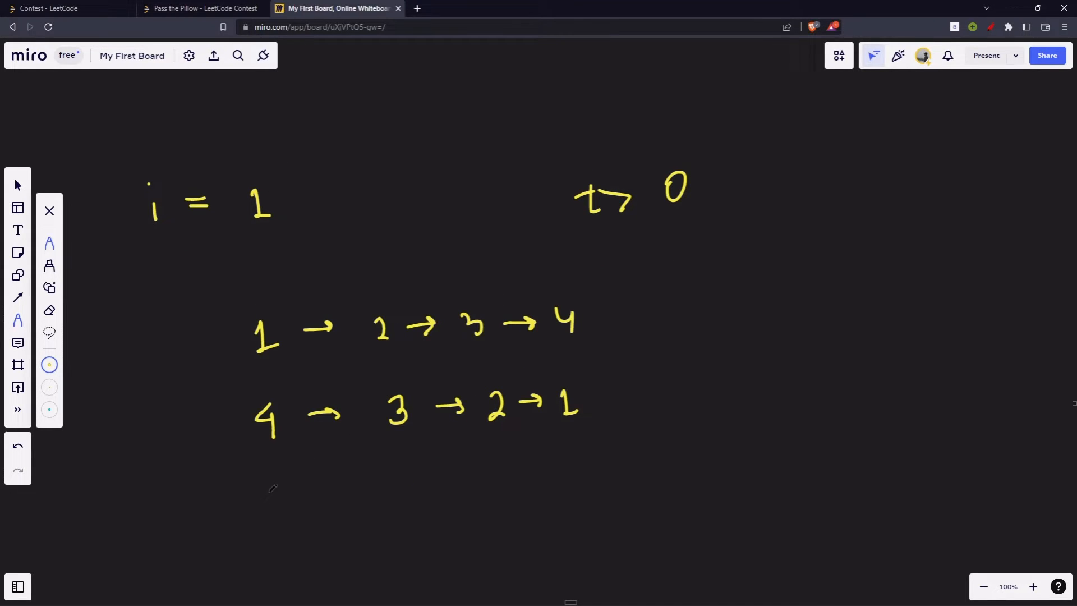
pyautogui.moveTo(264, 488); pyautogui.dragTo(395, 501)
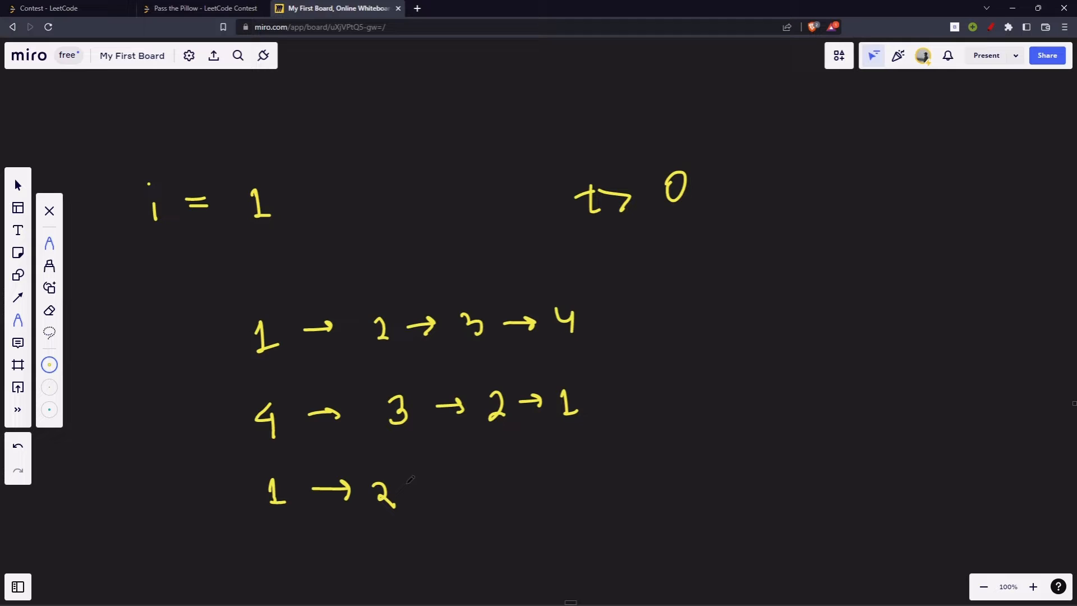
pyautogui.moveTo(412, 488); pyautogui.dragTo(523, 481)
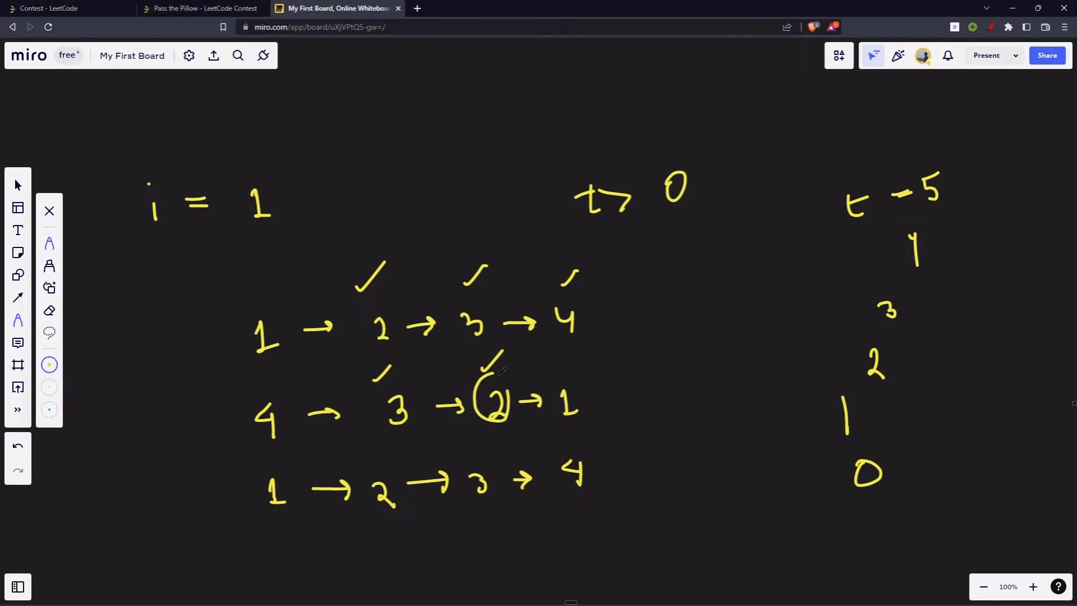
# Circle the 2 in the backward chain as the answer at time 5
pyautogui.moveTo(481, 371); pyautogui.dragTo(491, 419)
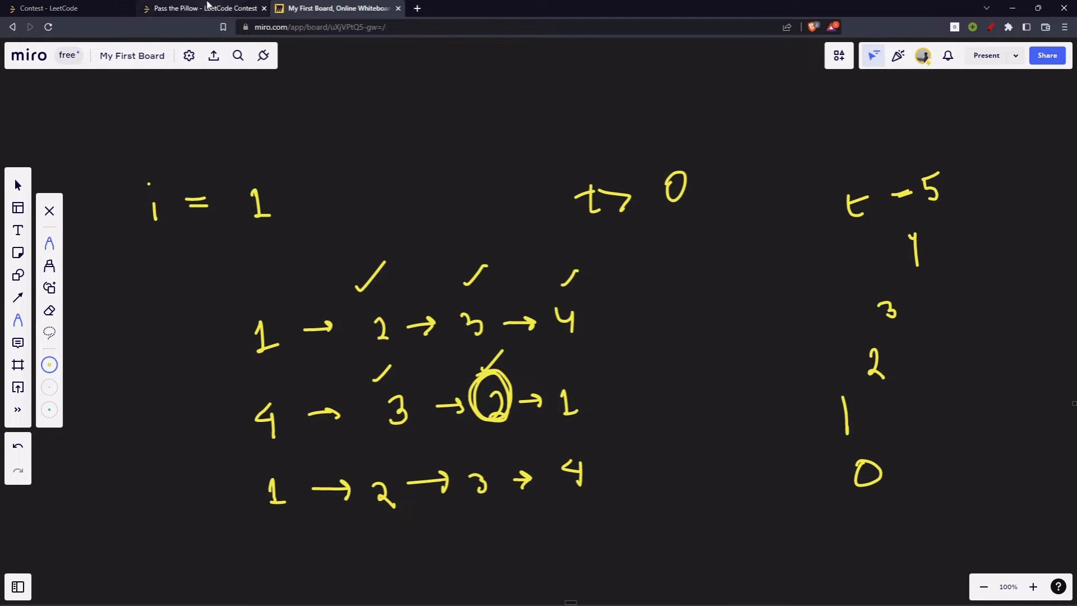
# Back on LeetCode, highlight the solution's forward/backward while loops and return i statement
pyautogui.click(201, 8)
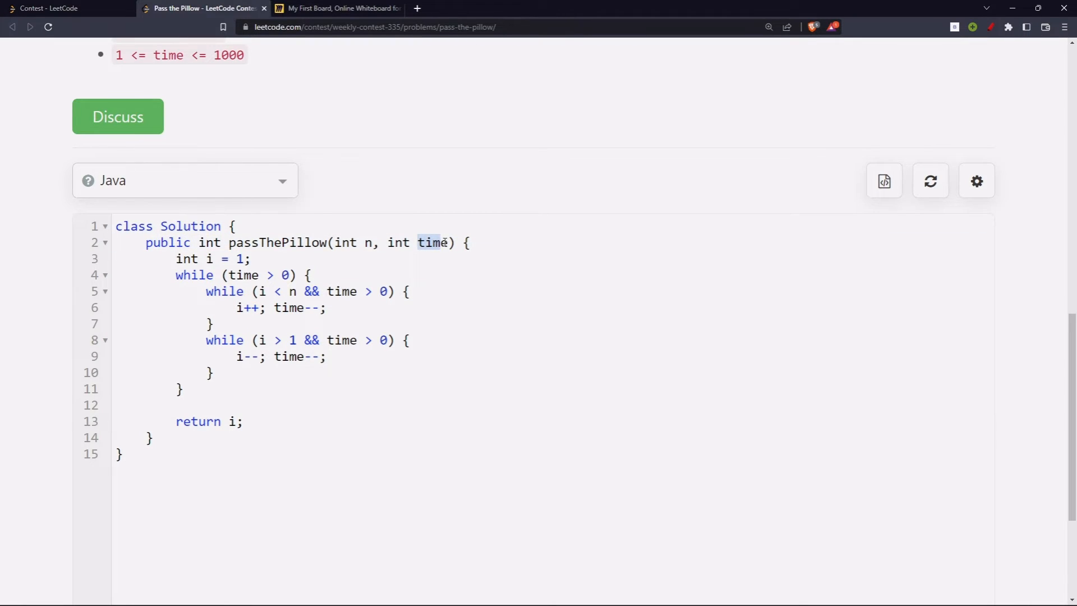
pyautogui.moveTo(289, 291)
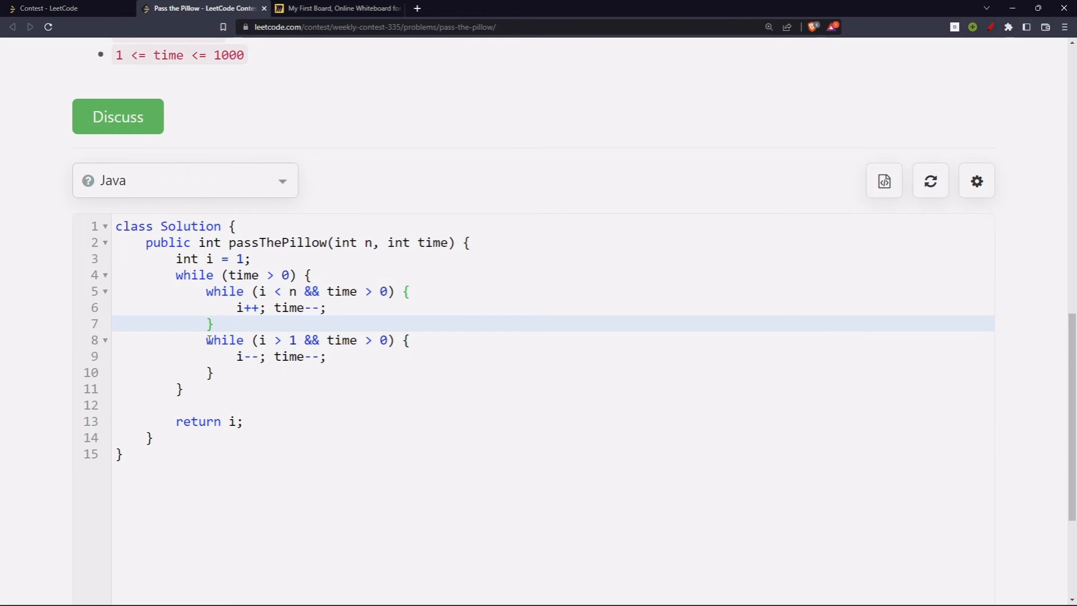
pyautogui.moveTo(175, 275); pyautogui.dragTo(206, 340)
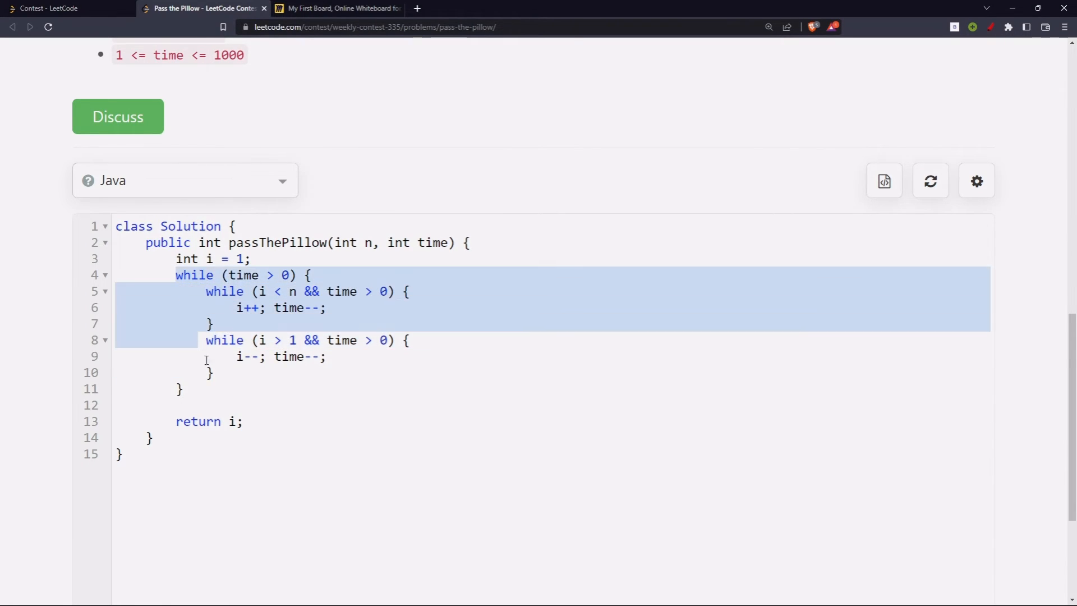
pyautogui.click(224, 422)
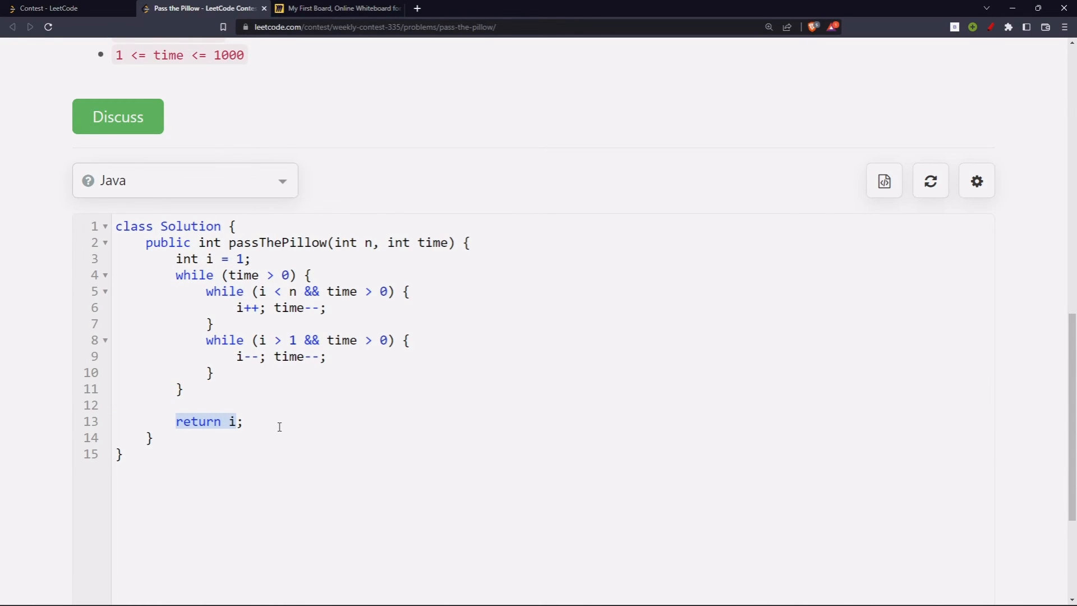
# Write the comment // TC: O(time) below the passThePillow solution
pyautogui.write('//')
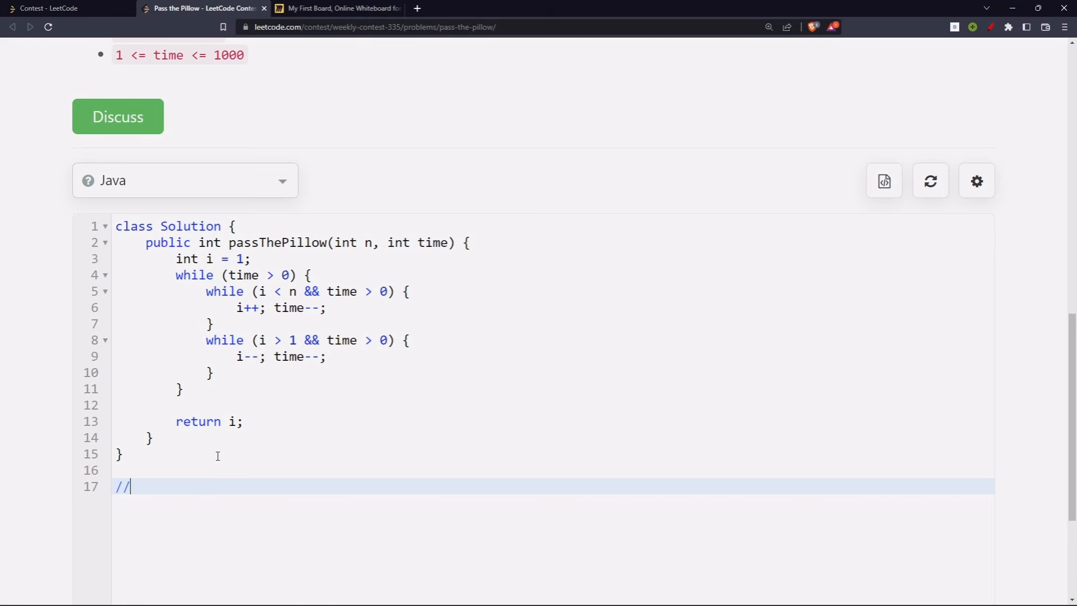
pyautogui.write('TC: O')
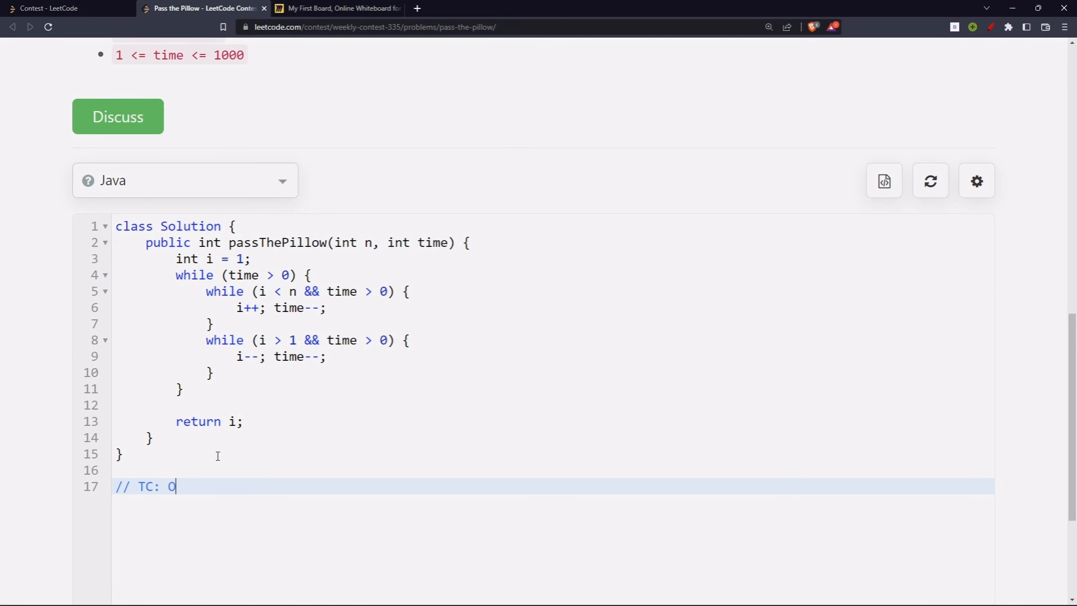
pyautogui.write('(time)')
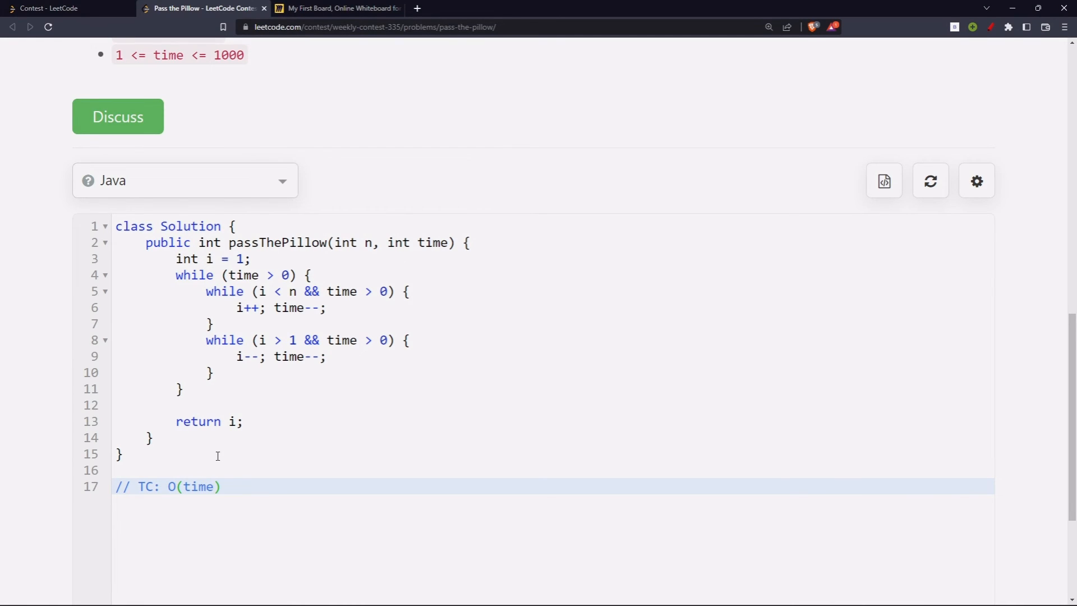